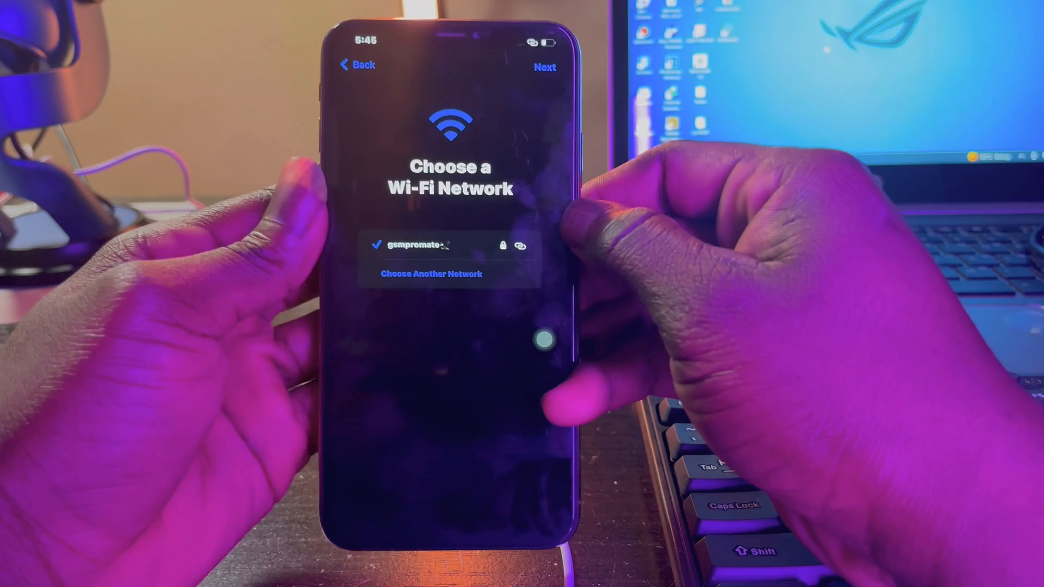
Read the activation token from the connected iPhone XS Max on iOS 16.3
{"action": "left_click", "coordinate": [545, 67]}
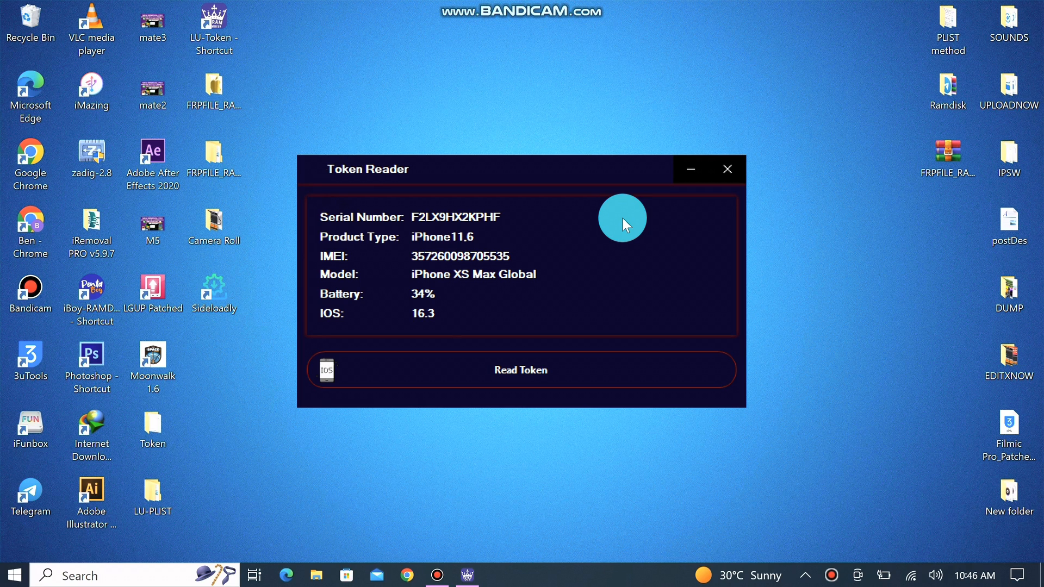
{"action": "mouse_move", "coordinate": [699, 226]}
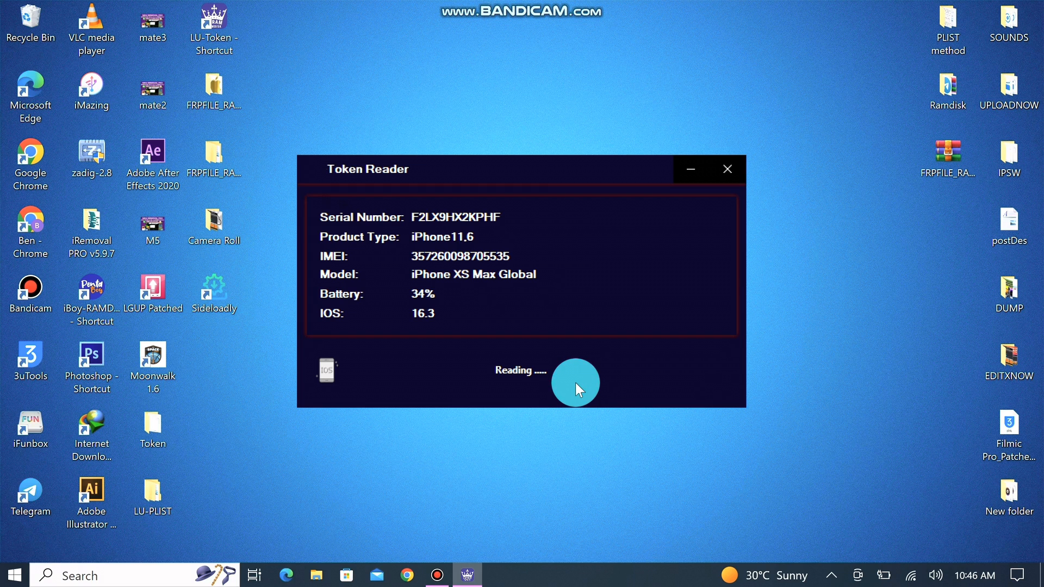
{"action": "mouse_move", "coordinate": [577, 390]}
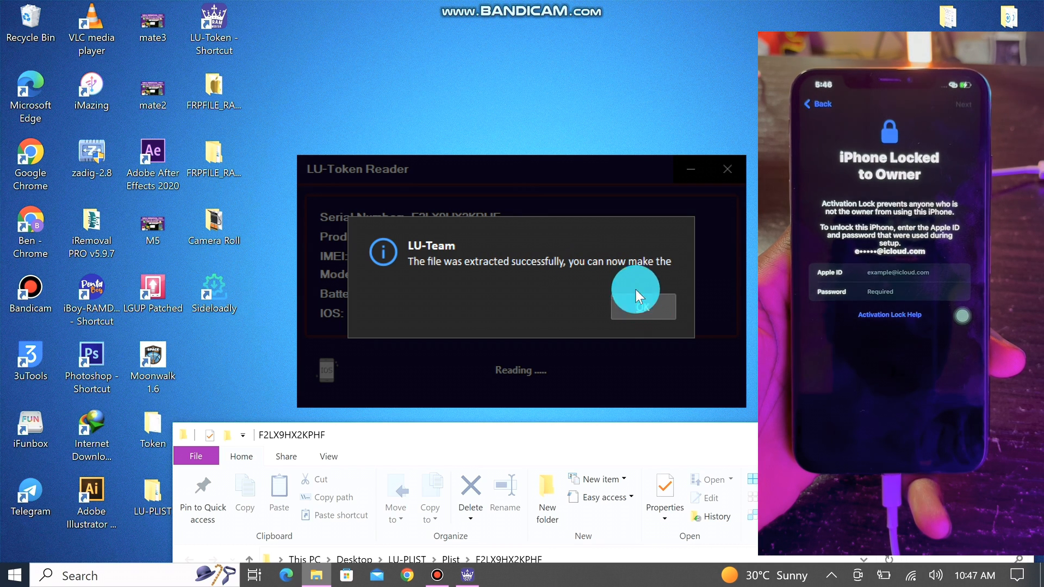
Dismiss the 'file was extracted successfully' message to reveal folder F2LX9HX2KPHF with the act-req plist
{"action": "left_click", "coordinate": [641, 307]}
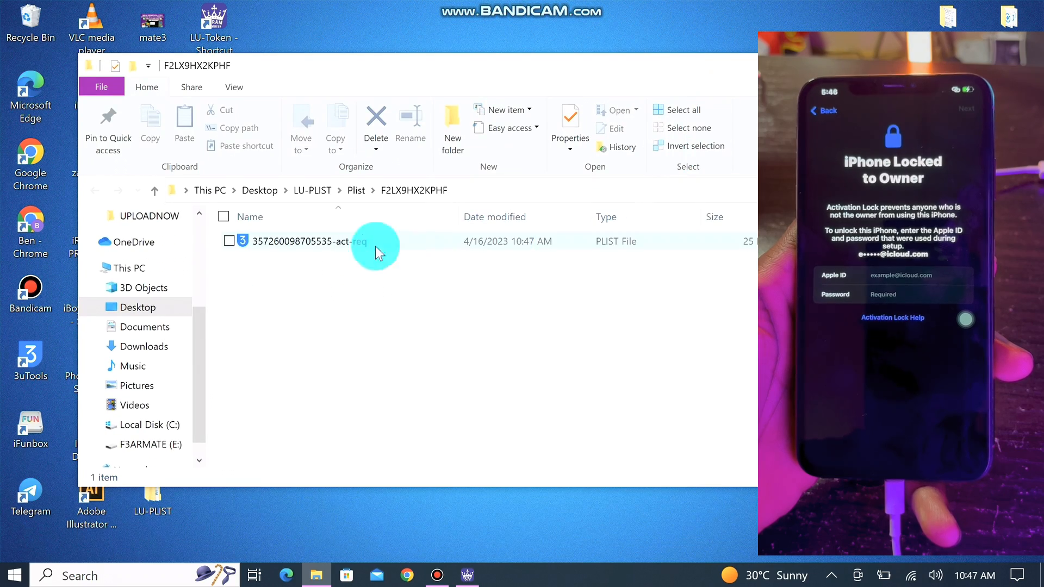
{"action": "left_click", "coordinate": [310, 242]}
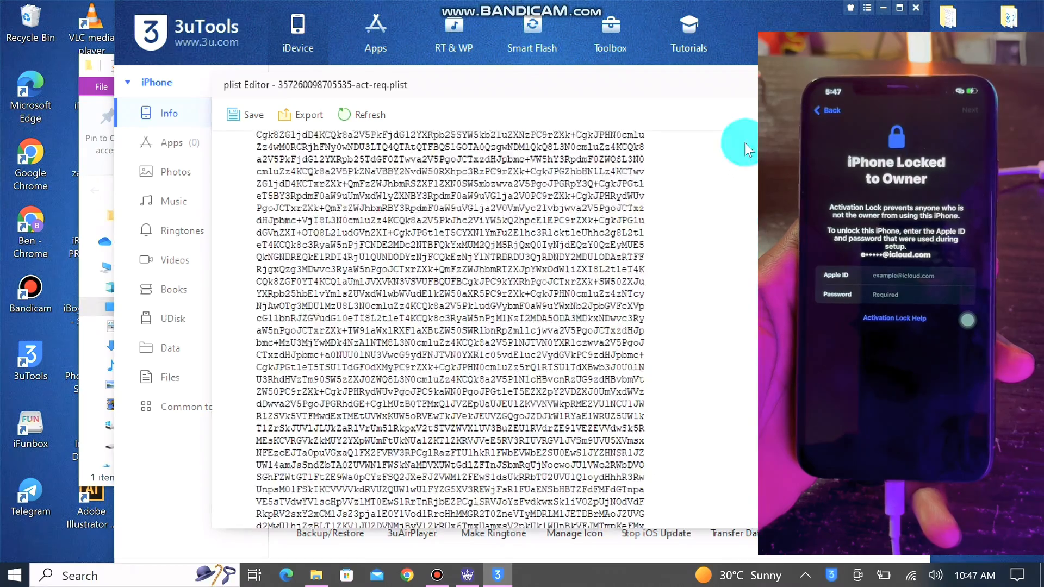
{"action": "left_click", "coordinate": [245, 114]}
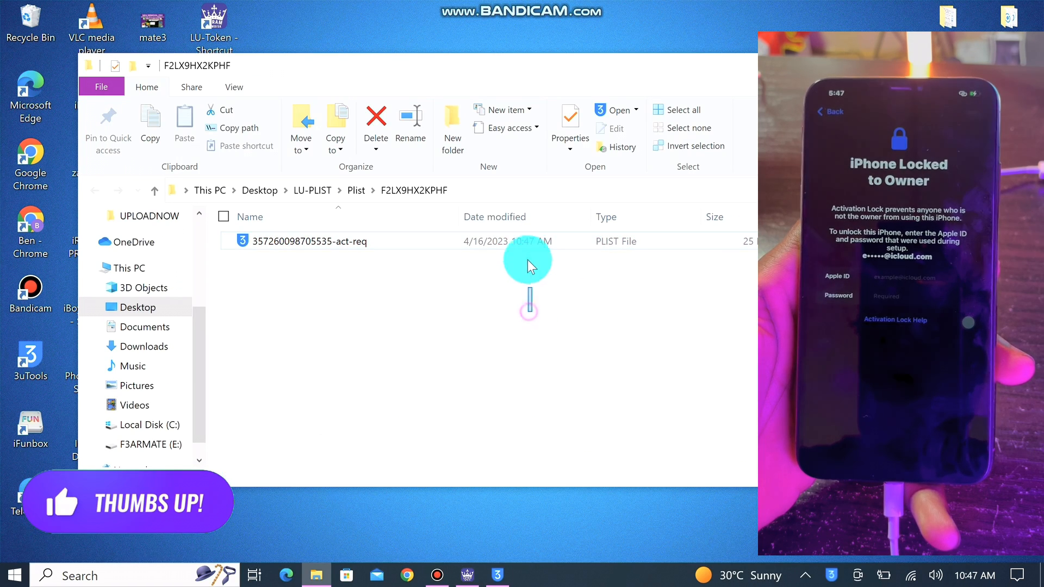
{"action": "right_click", "coordinate": [313, 242]}
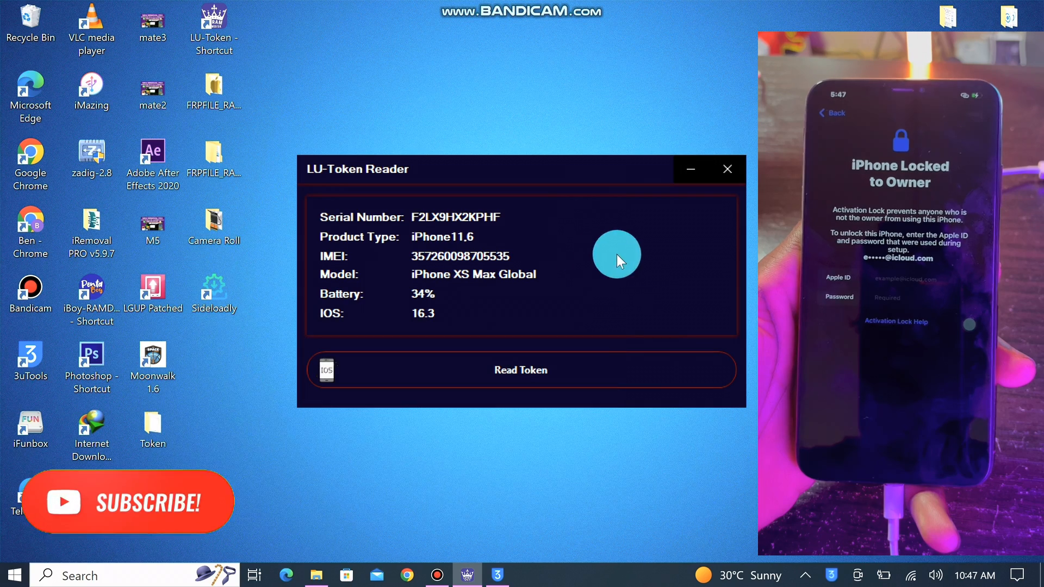
{"action": "right_click", "coordinate": [593, 293]}
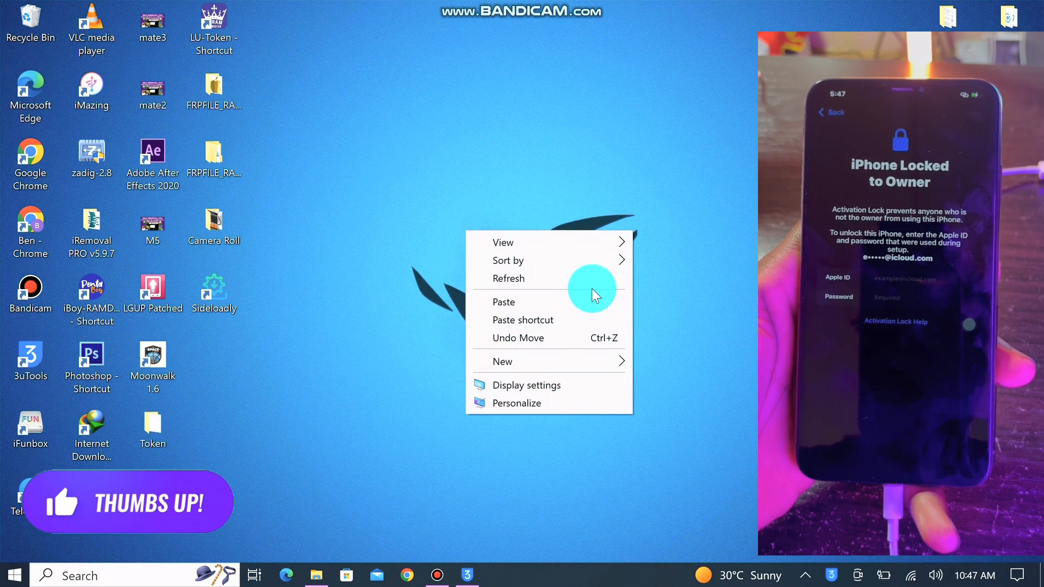